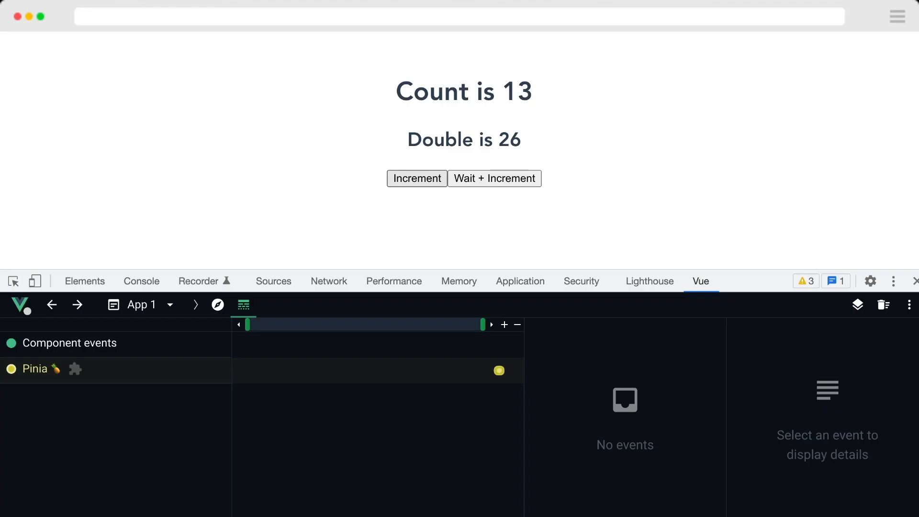
Bump the counter with Increment and Wait + Increment, then inspect the counter store's count and doubleCount in DevTools.
left_click(494, 178)
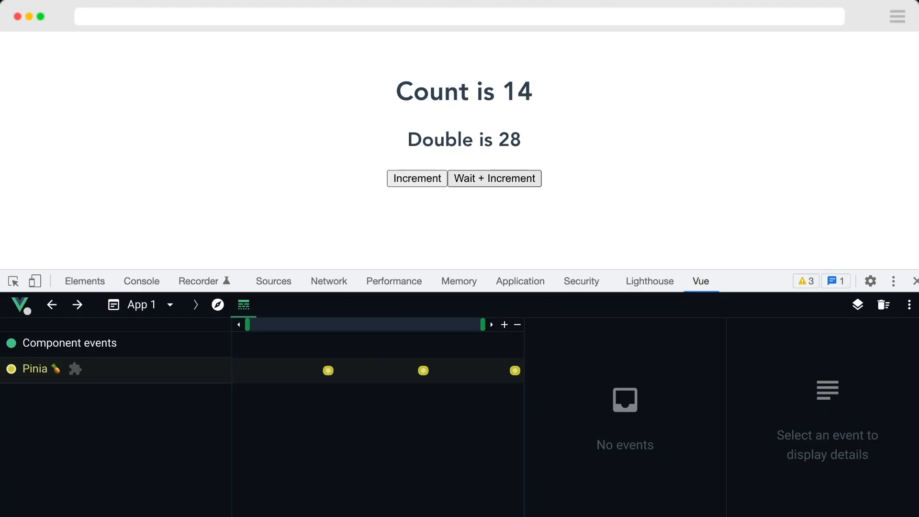
left_click(416, 179)
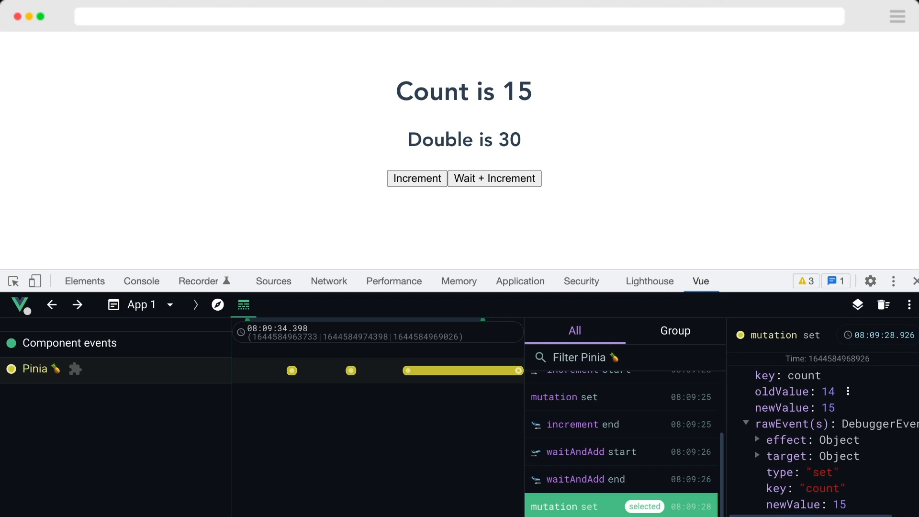
left_click(217, 305)
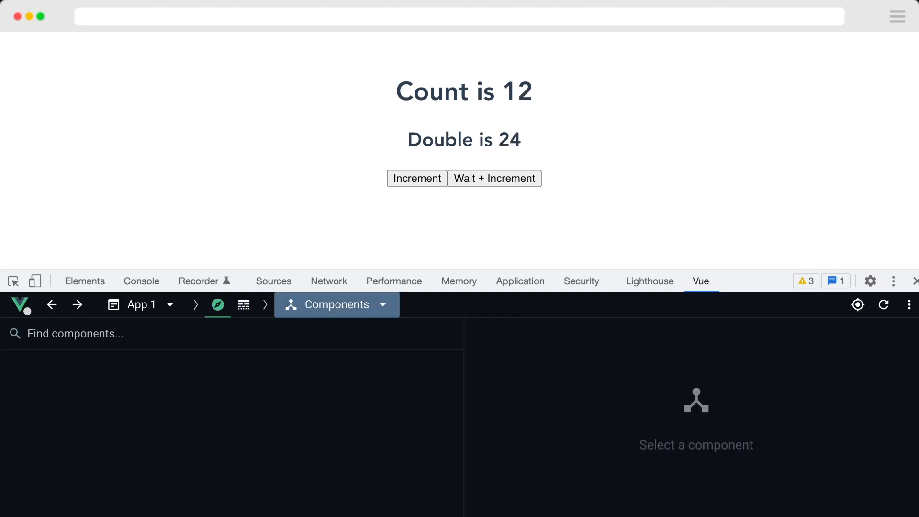
left_click(335, 305)
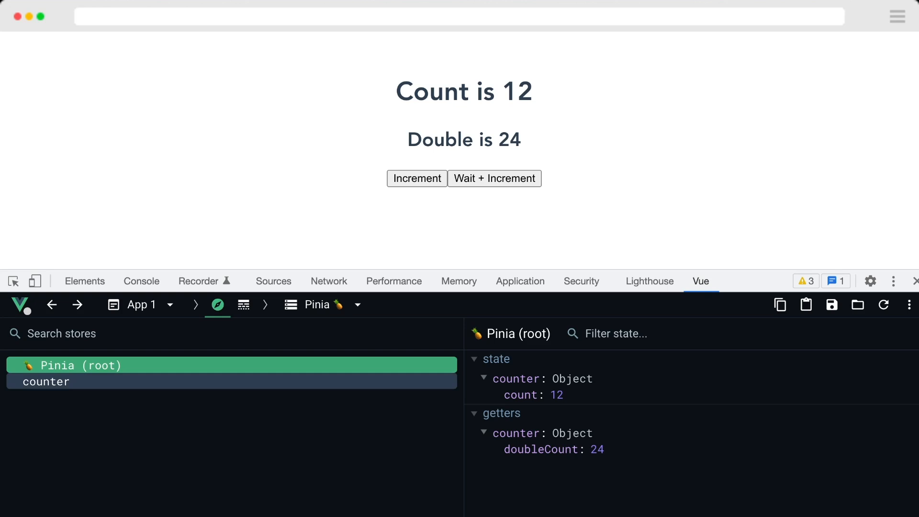
left_click(243, 304)
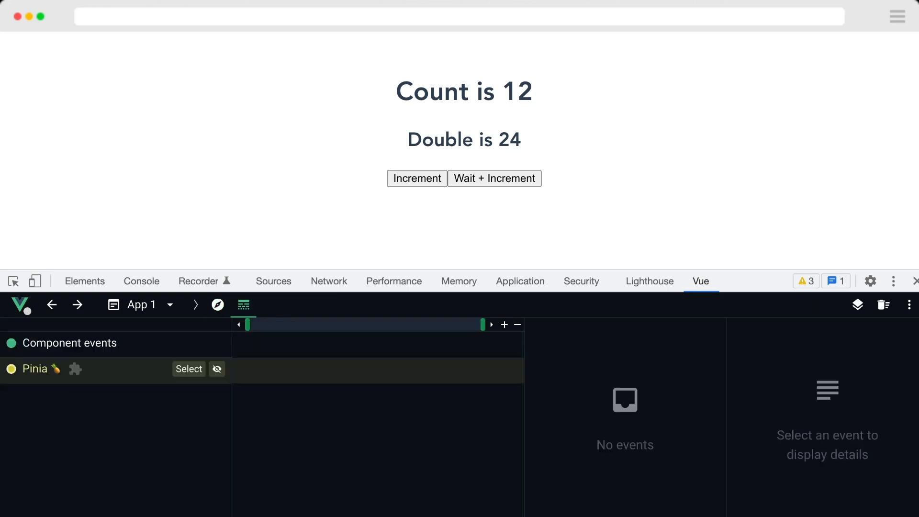
left_click(416, 178)
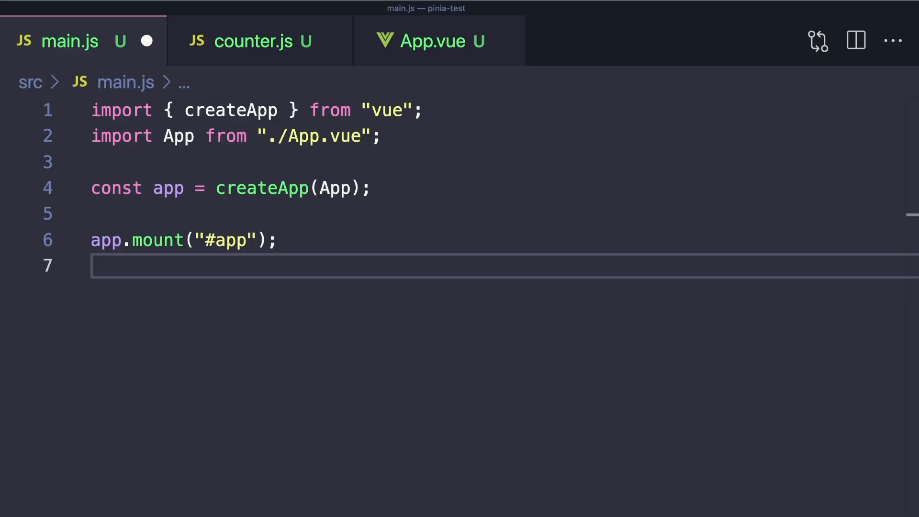
Import createPinia from "pinia" in main.js and register it with app.use(createPinia()).
type("import { createPinia } from \"pinia\";")
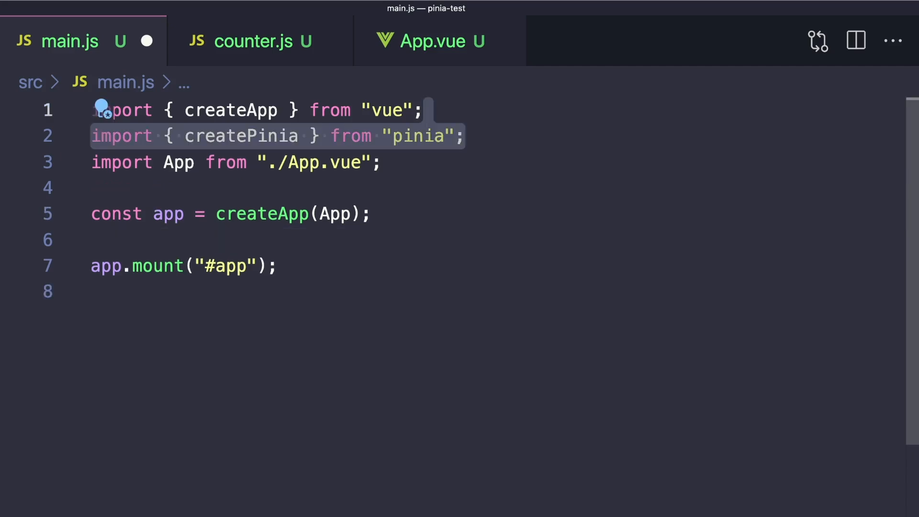
type("app.use();")
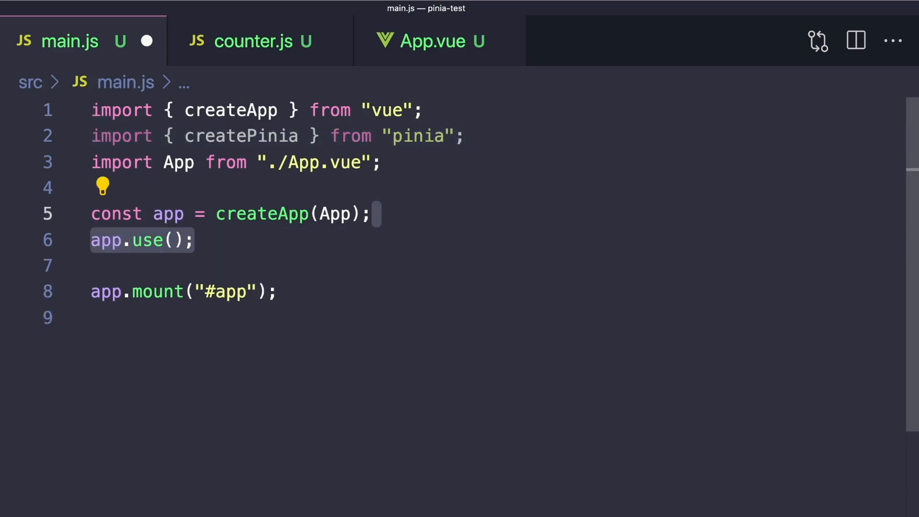
type("createPinia()")
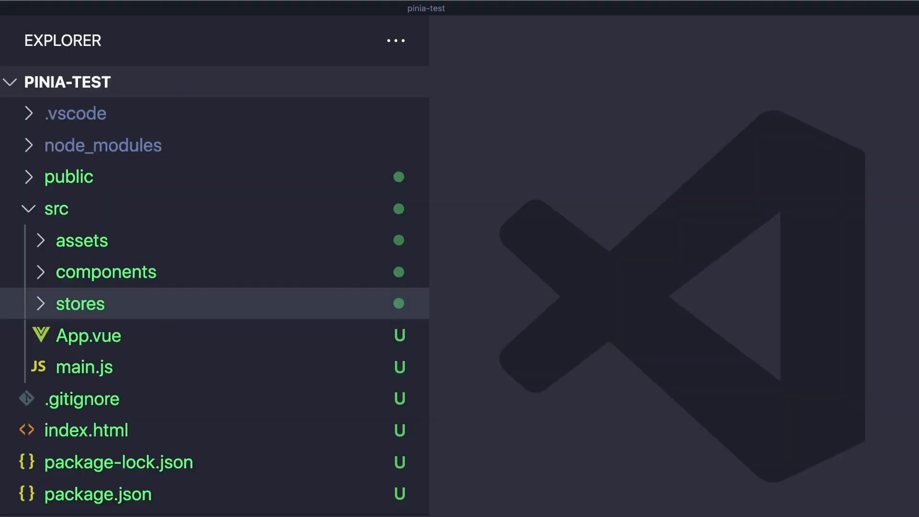
In stores/counter.js, import defineStore and export useCounterStore with state returning { count: 0 }.
left_click(81, 303)
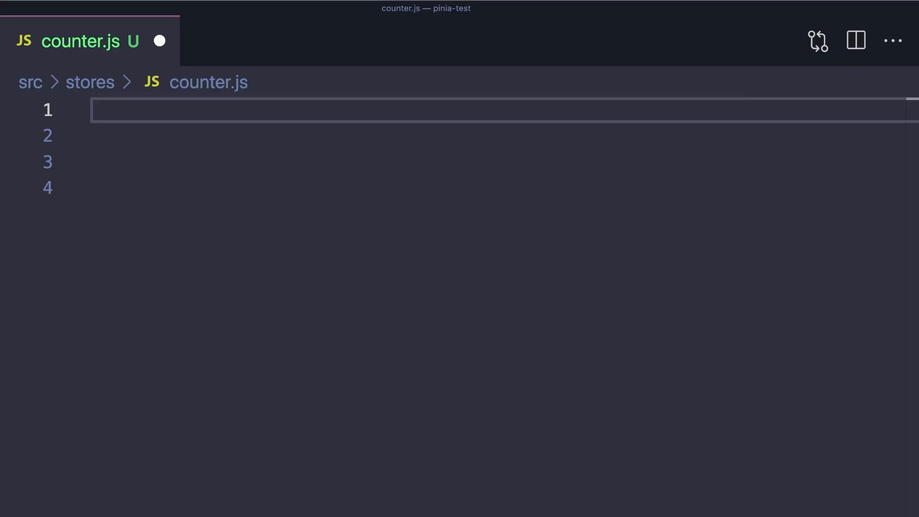
type("import { defineStore } from \"pinia\";")
left_click(499, 162)
type("export const useCounterStore ;")
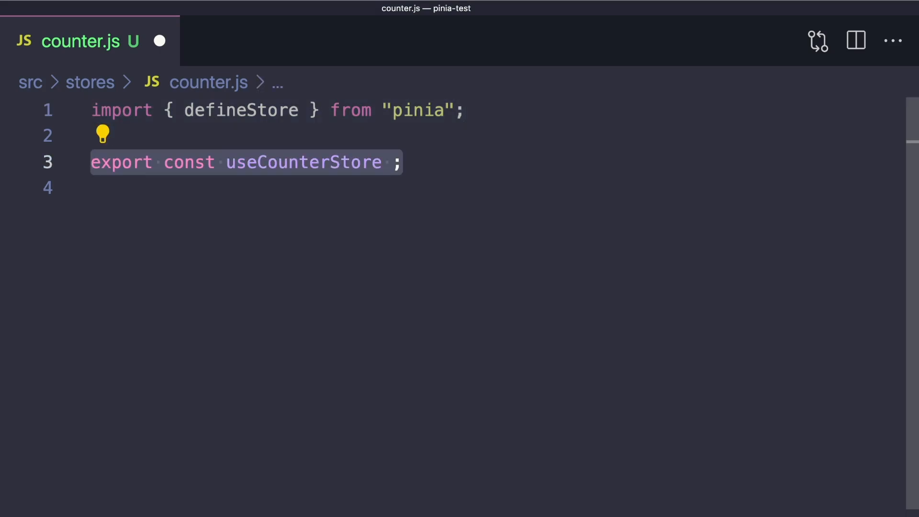
type("= defineStore()")
left_click(496, 187)
type("state: () => {")
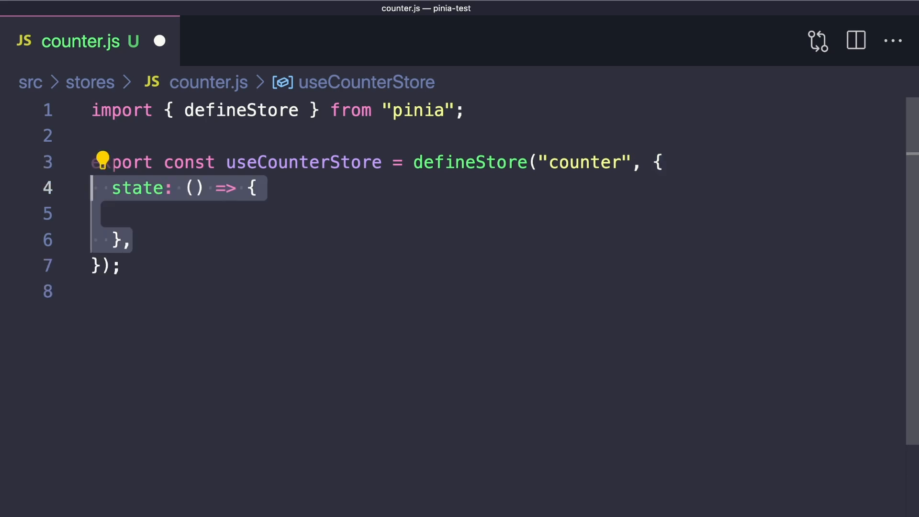
type("return { count: 0 };")
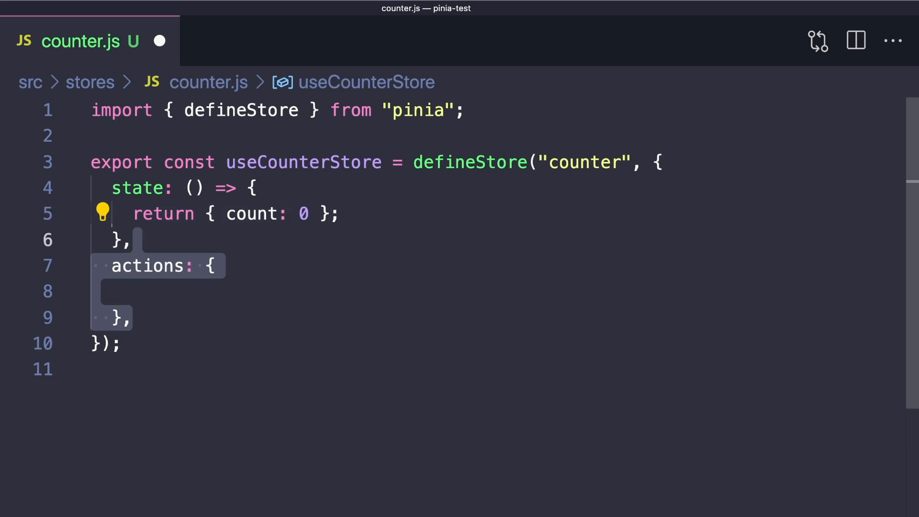
Add an increment(val = 1) action adding val to count, and an async waitAndAdd action doing count++.
type("increment() {")
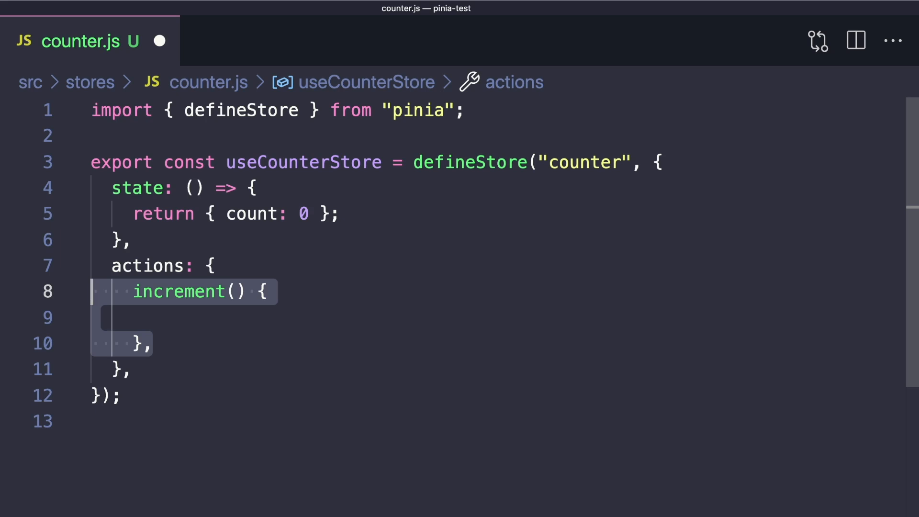
type("val")
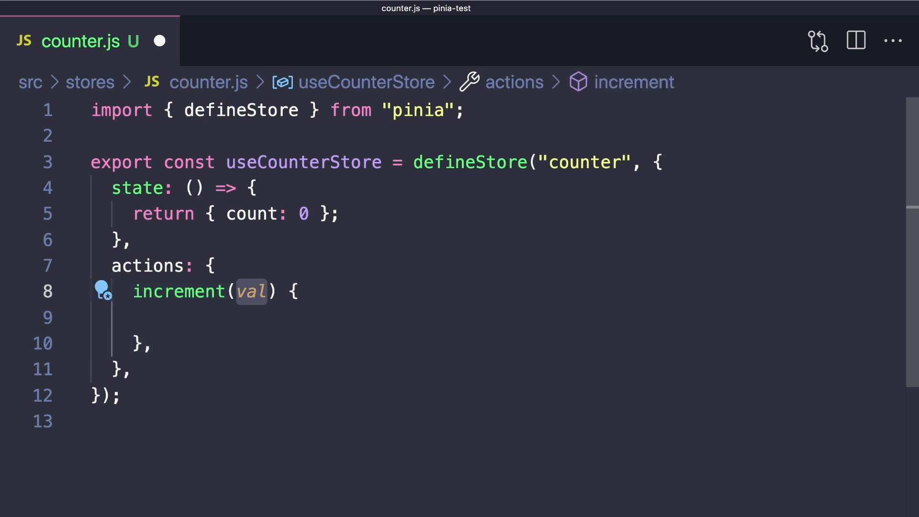
type("= 1")
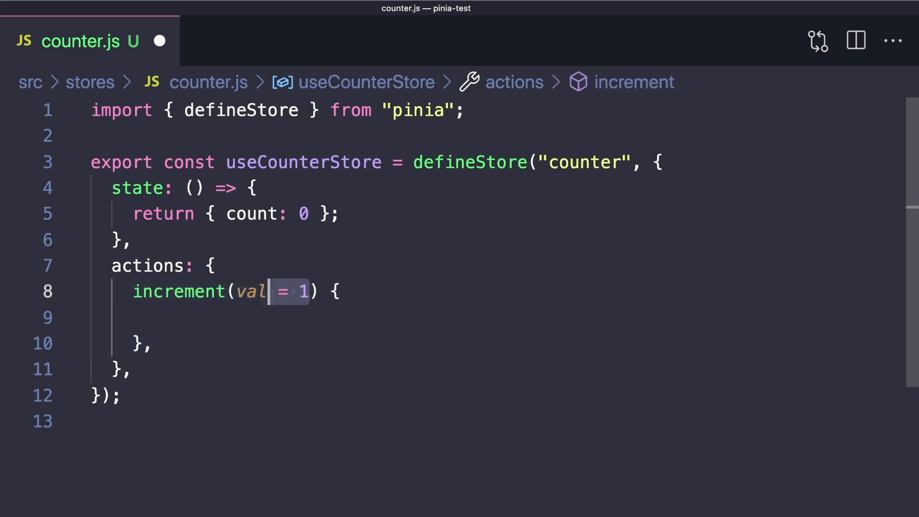
type("this.count += val;")
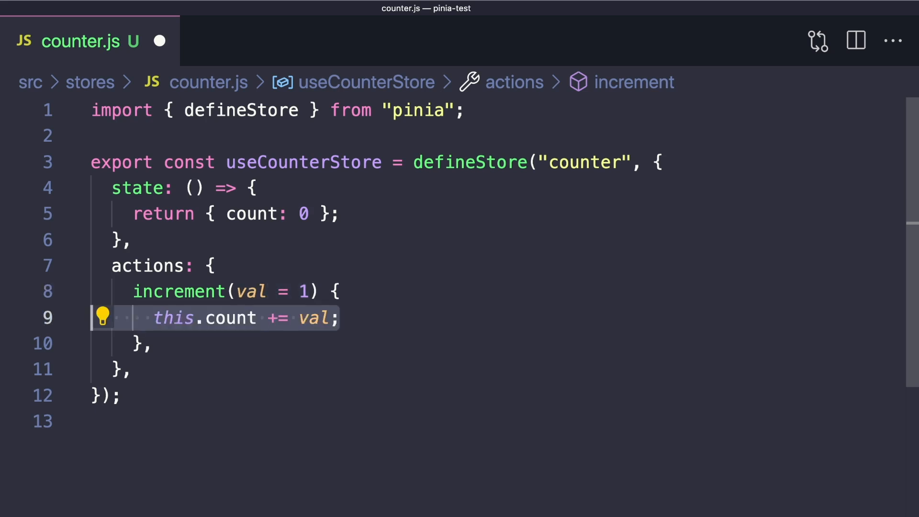
scroll("down", 3)
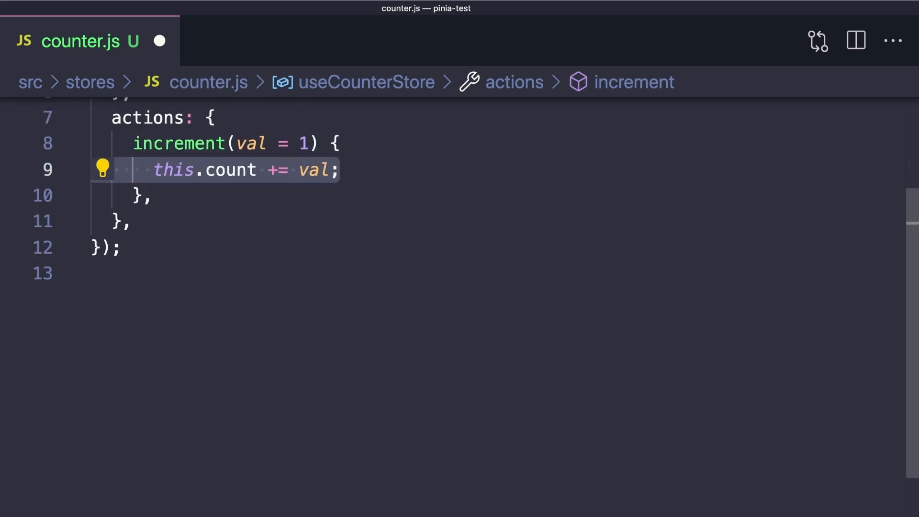
type("async waitAndAdd() {")
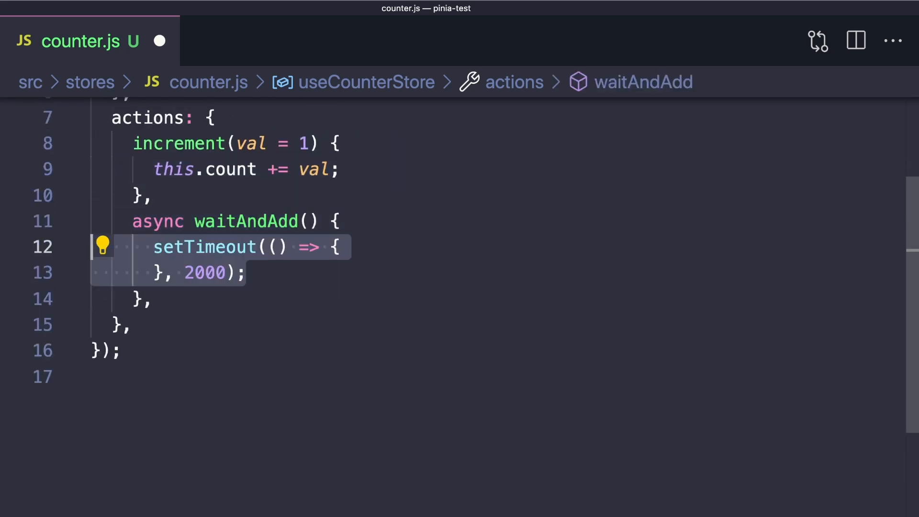
type("this.count++;")
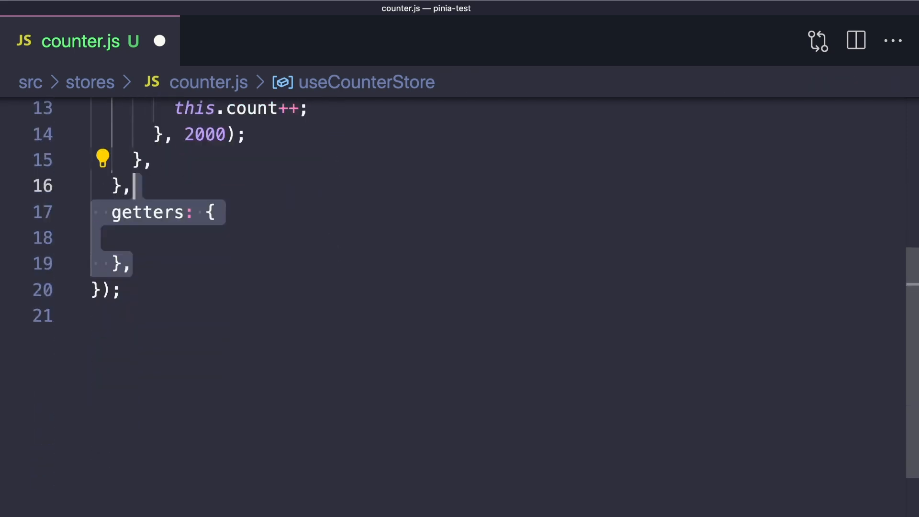
scroll("down", 3)
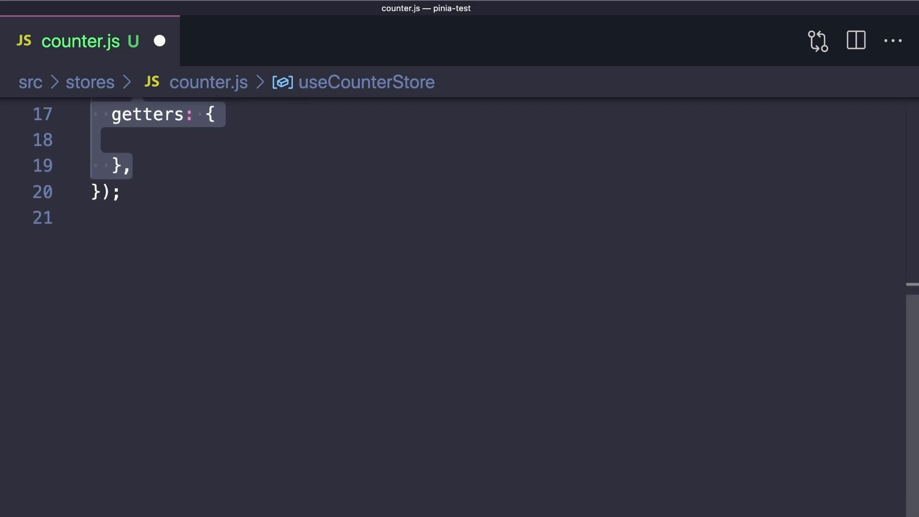
Add the doubleCount getter: (state) => state.count * 2.
type("doubleCount: ,")
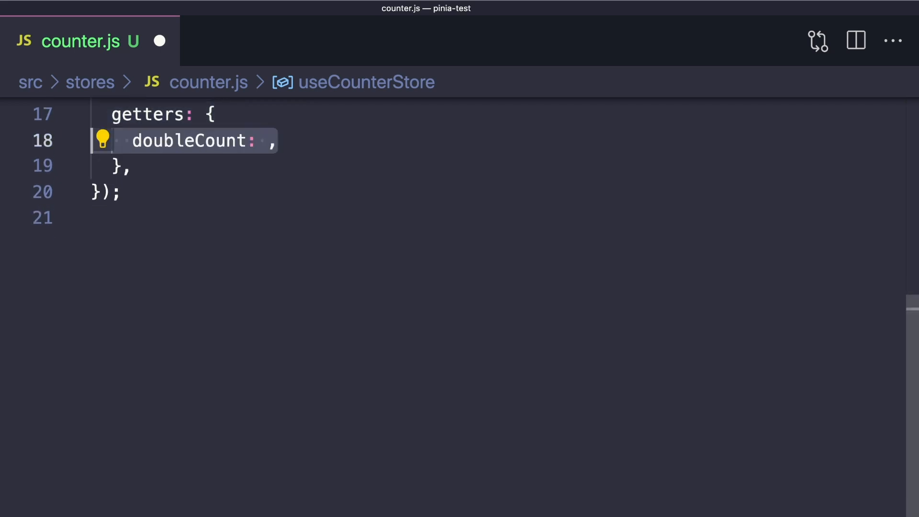
type("(state) =>")
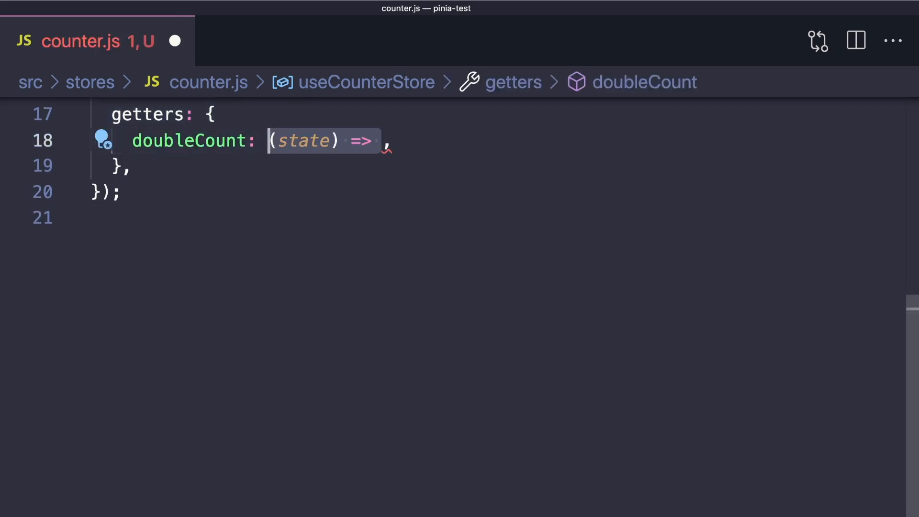
type("state.count * 2")
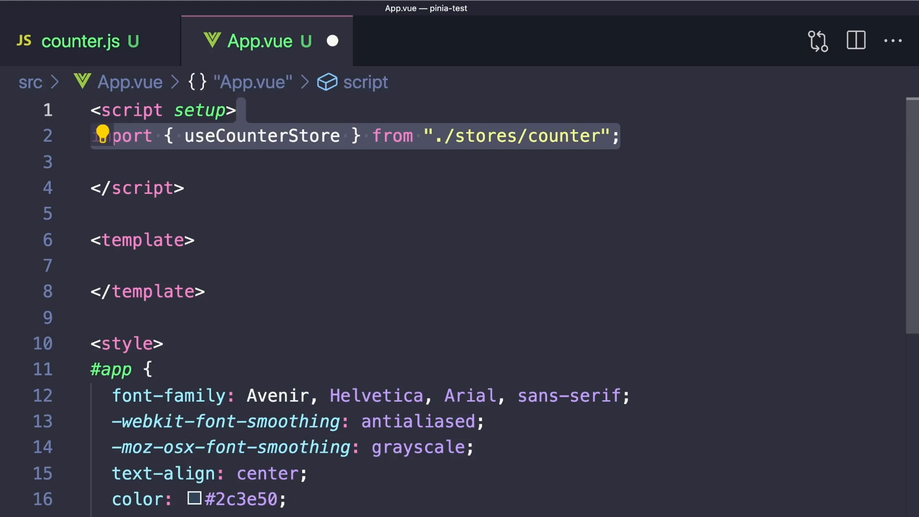
In App.vue, add const store = useCounterStore(), then store.count++ and store.increment(2).
type("const store = useCounterStore();")
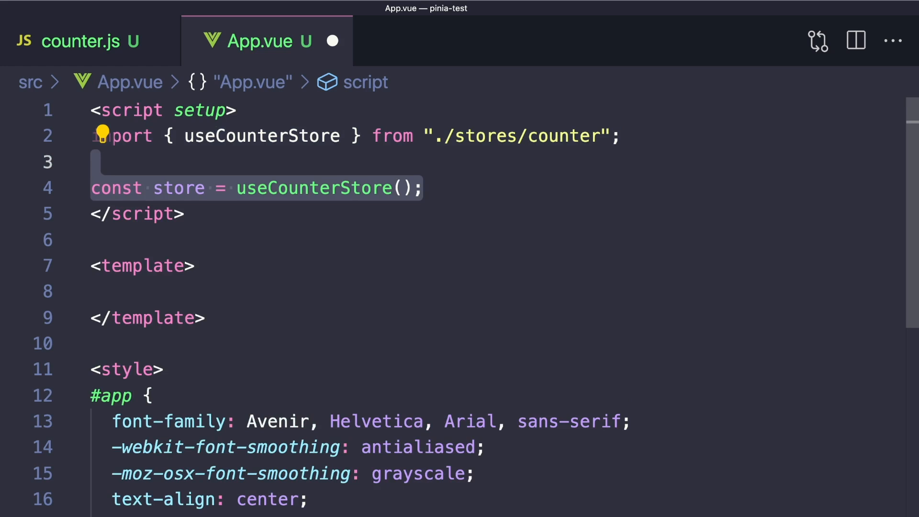
left_click(92, 162)
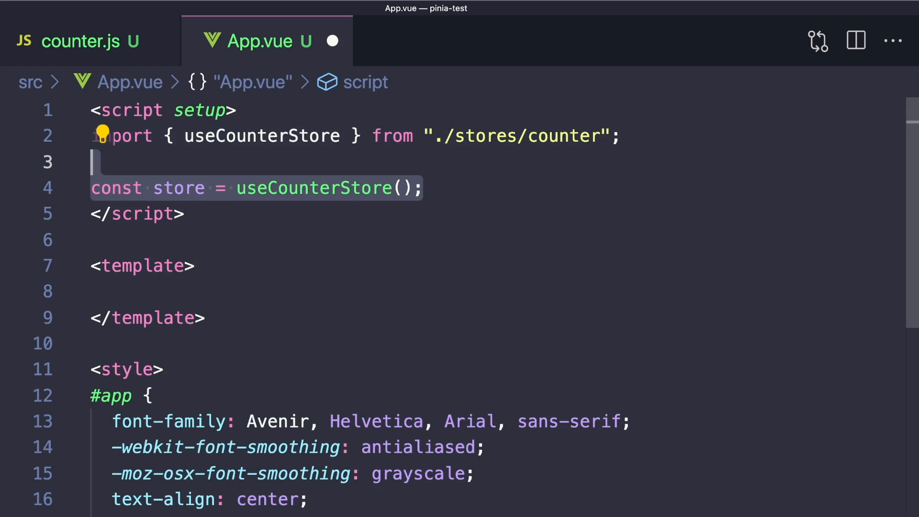
type("store.count++;")
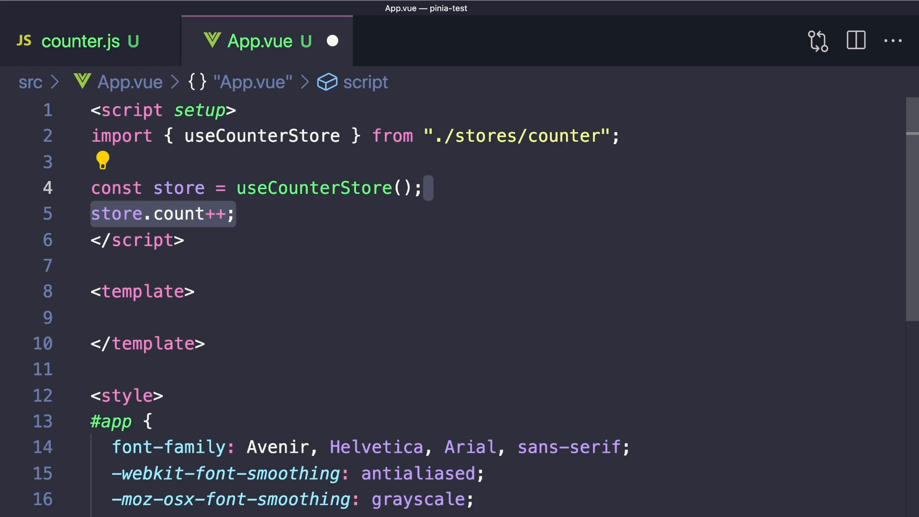
type("store.increment(2);")
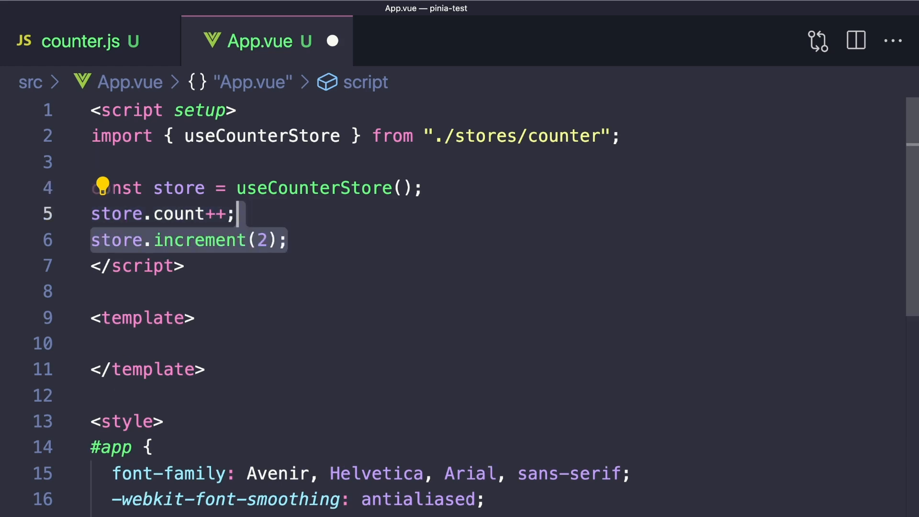
scroll("down", 3)
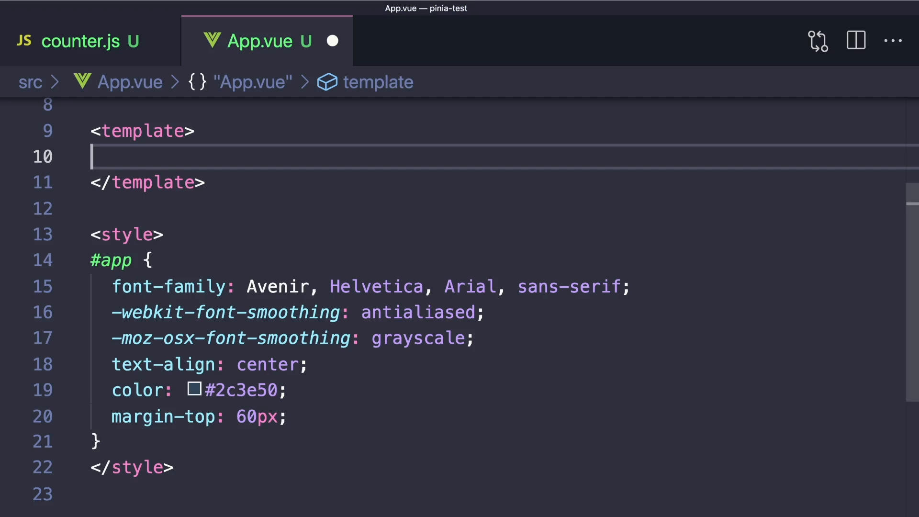
Add 'Count is' and 'Double is' headings plus Increment and Wait + Increment buttons to the template.
type("<h1>Count is {{ store.count }}</h1>")
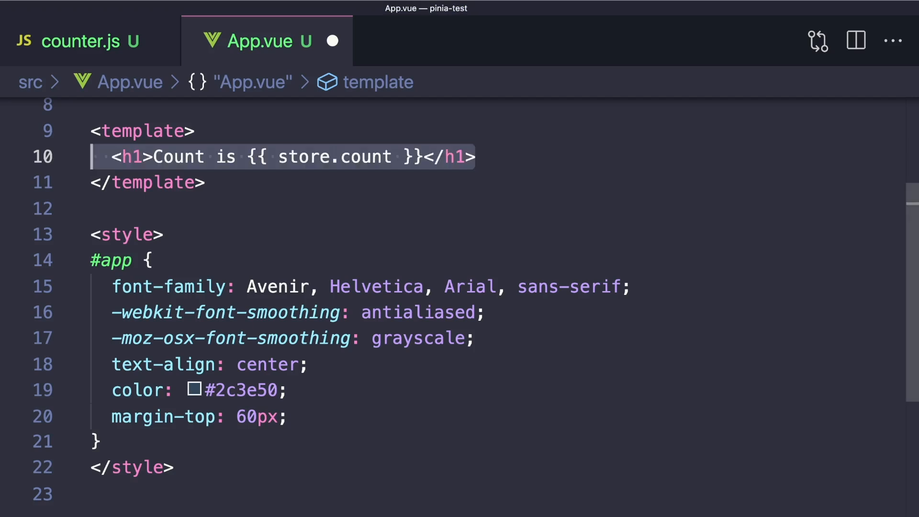
type("<h2>Double is {{ store.doubleCount }}</h2>")
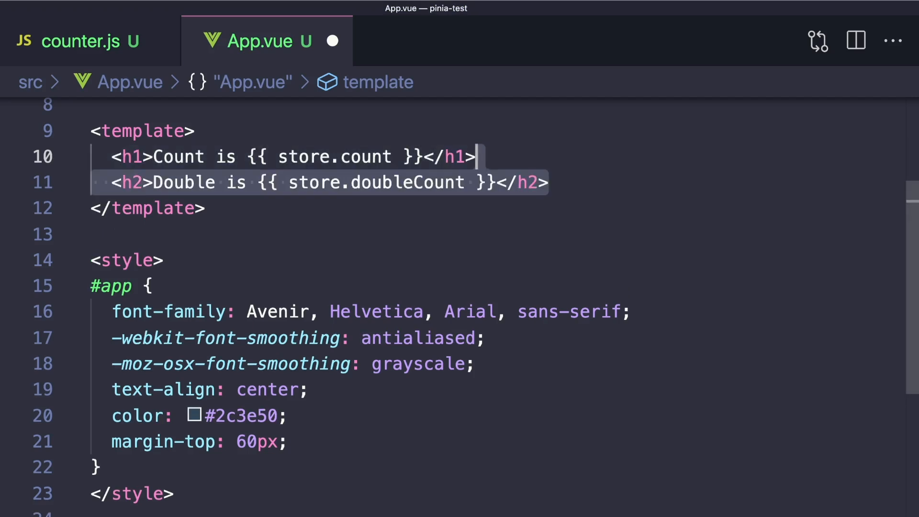
left_click(478, 157)
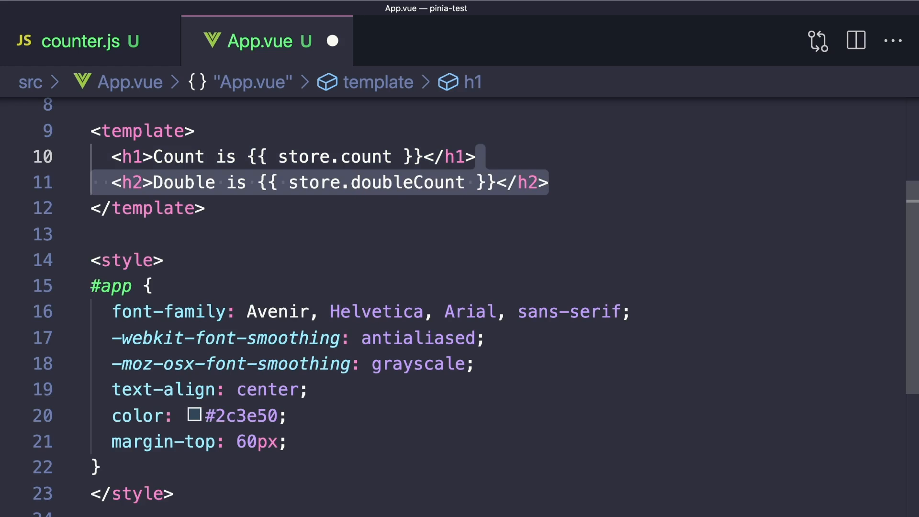
type("<button>Increment</button>")
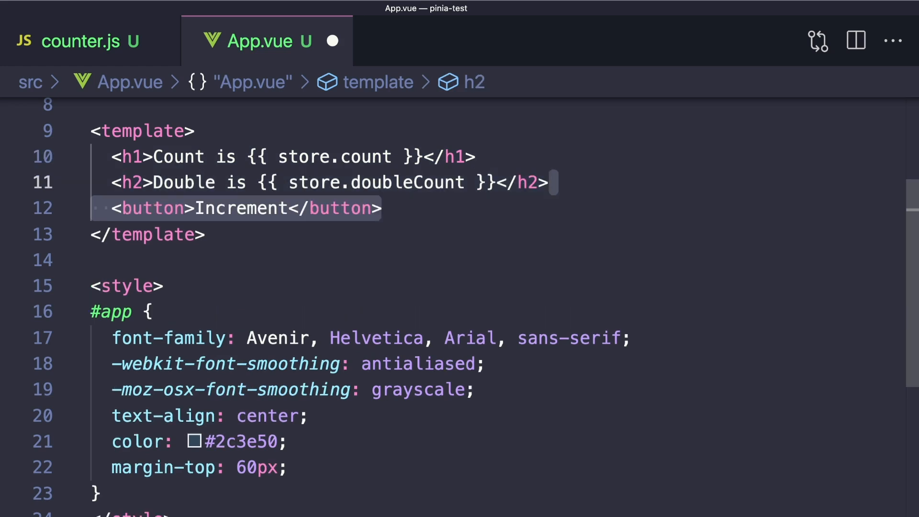
type("@click=\"store.increment(1)\"")
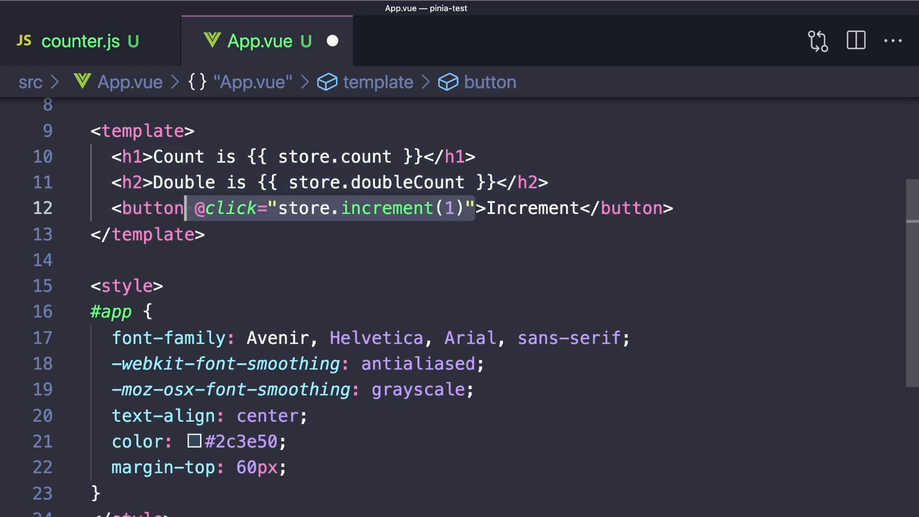
type("<button @click=\"store.waitAndAdd\">Wait + Increment</button>")
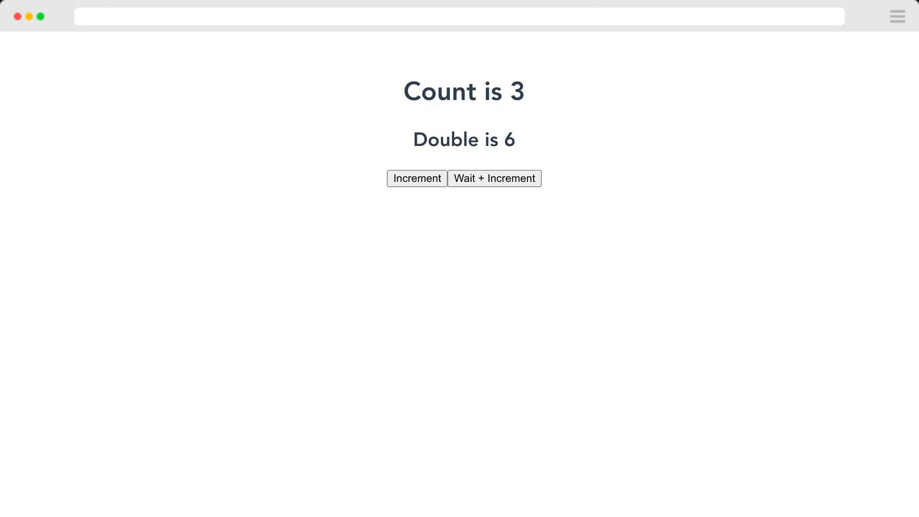
Click the Increment button three times to reach Count 8 and Double 16.
left_click(417, 179)
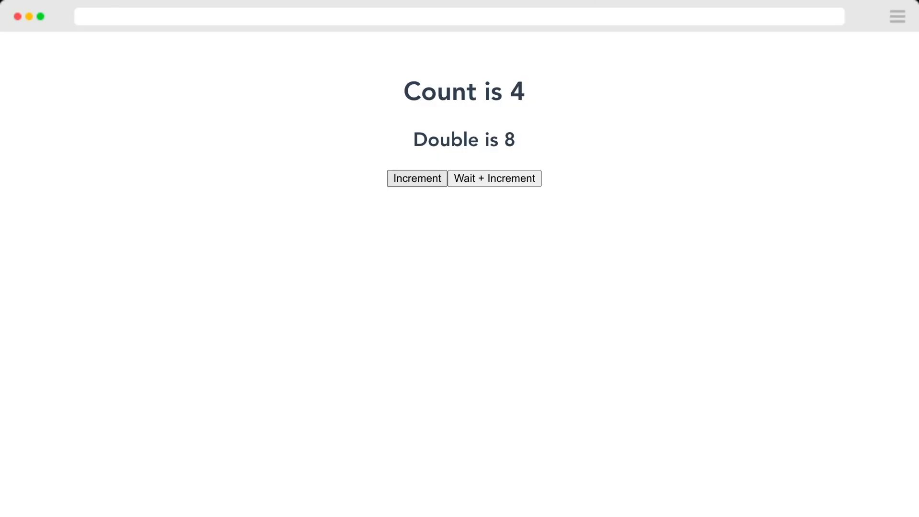
left_click(417, 179)
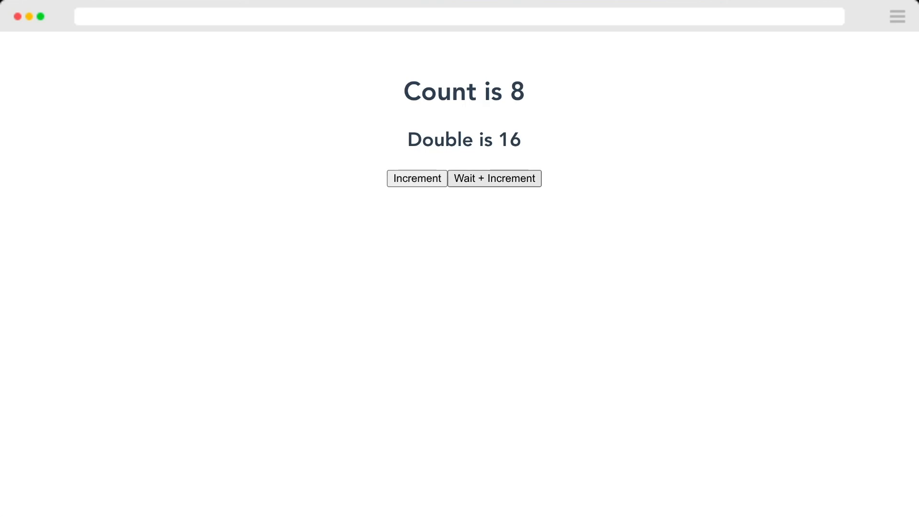
left_click(417, 178)
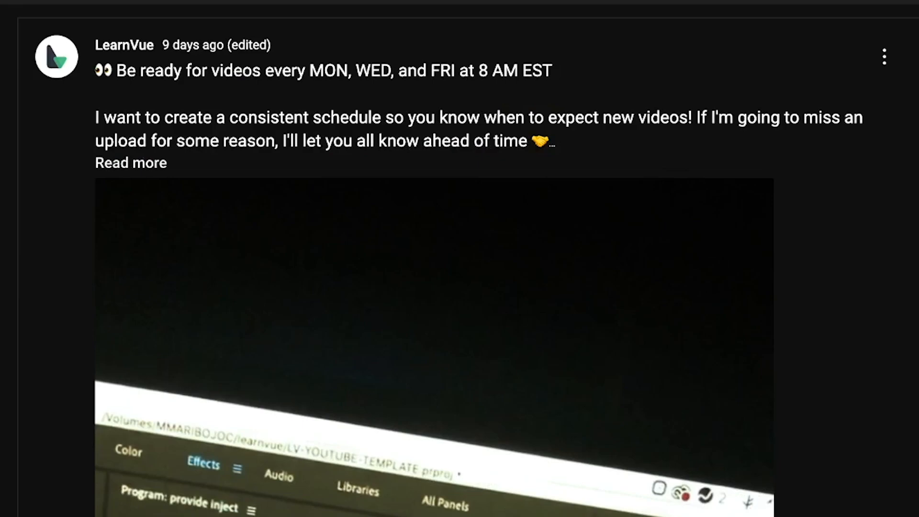
scroll("down", 3)
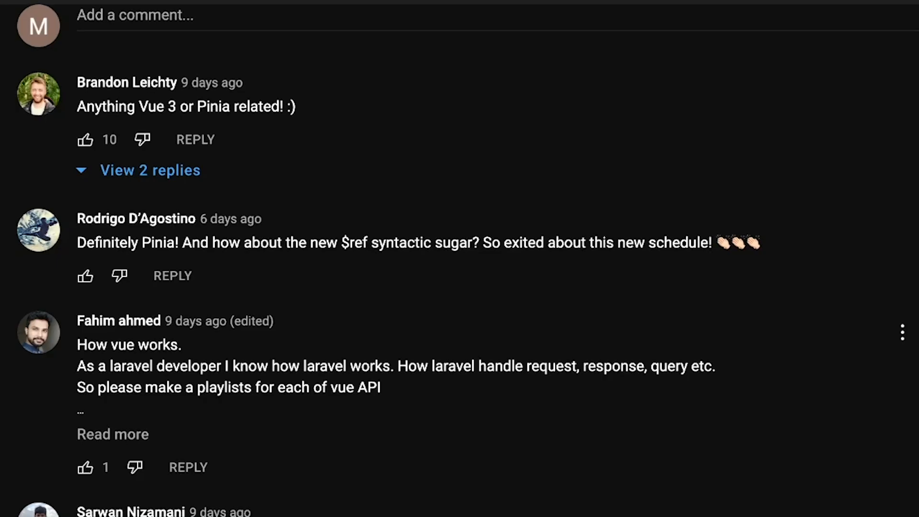
scroll("down", 3)
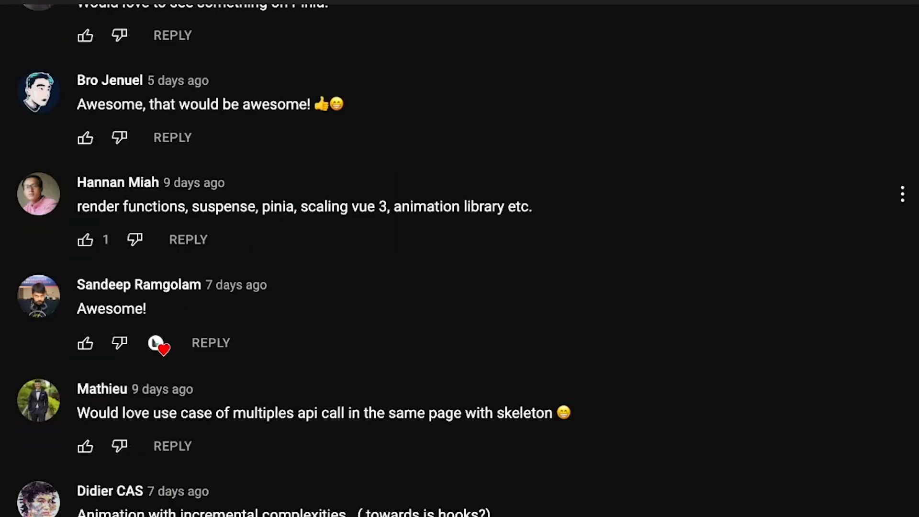